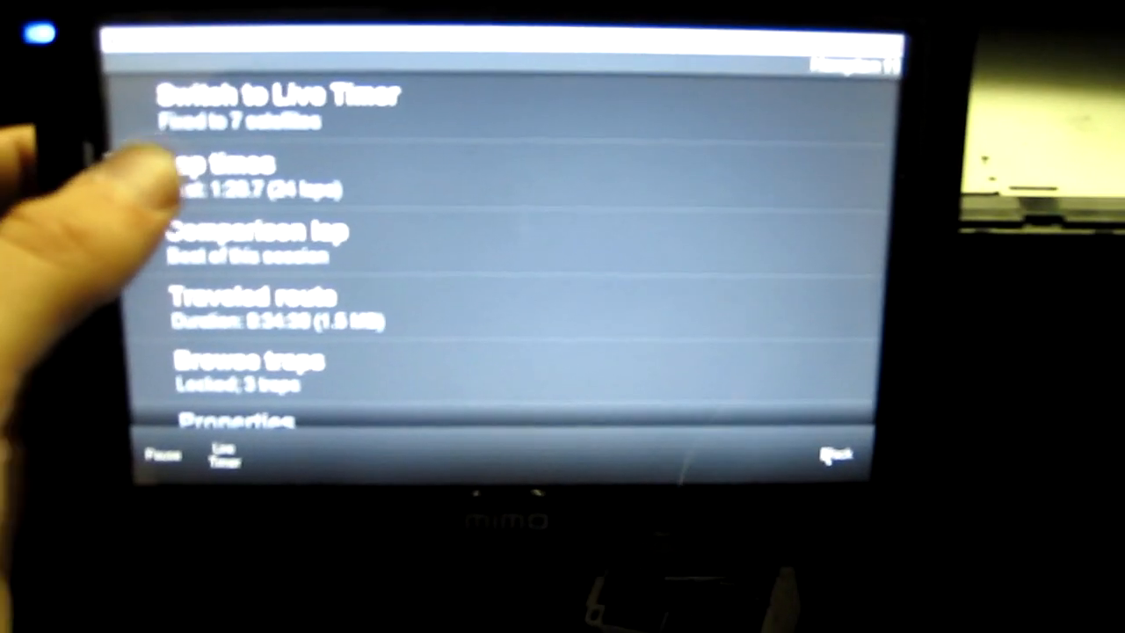
Step: Show the session's lap times and scroll down to laps 12 through 21 with their sector splits
left_click(220, 172)
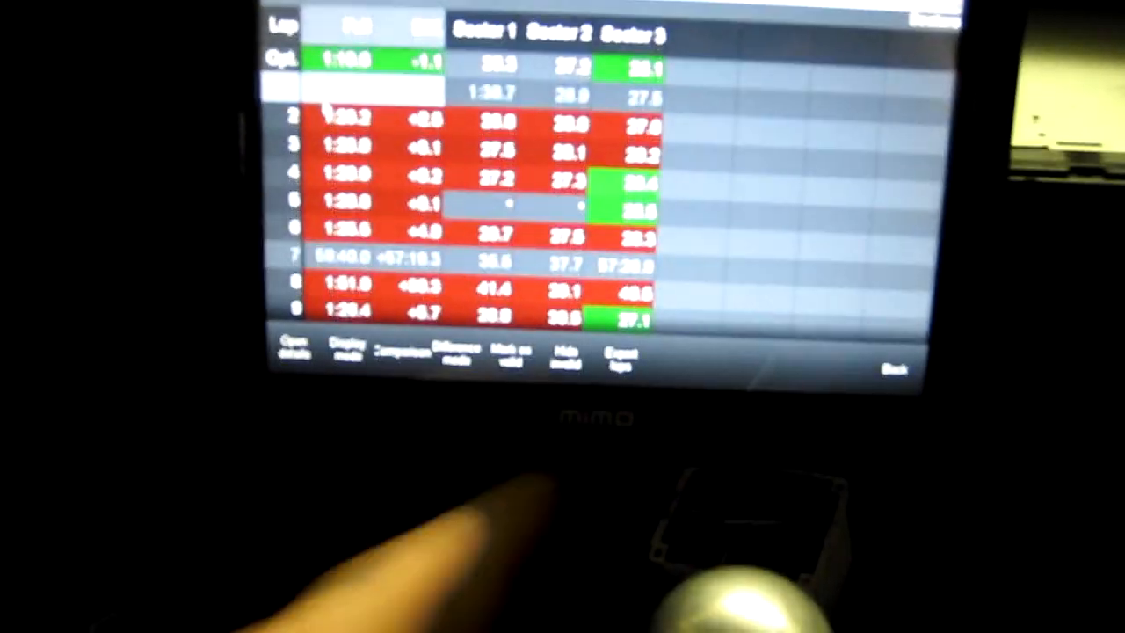
scroll("down", 3)
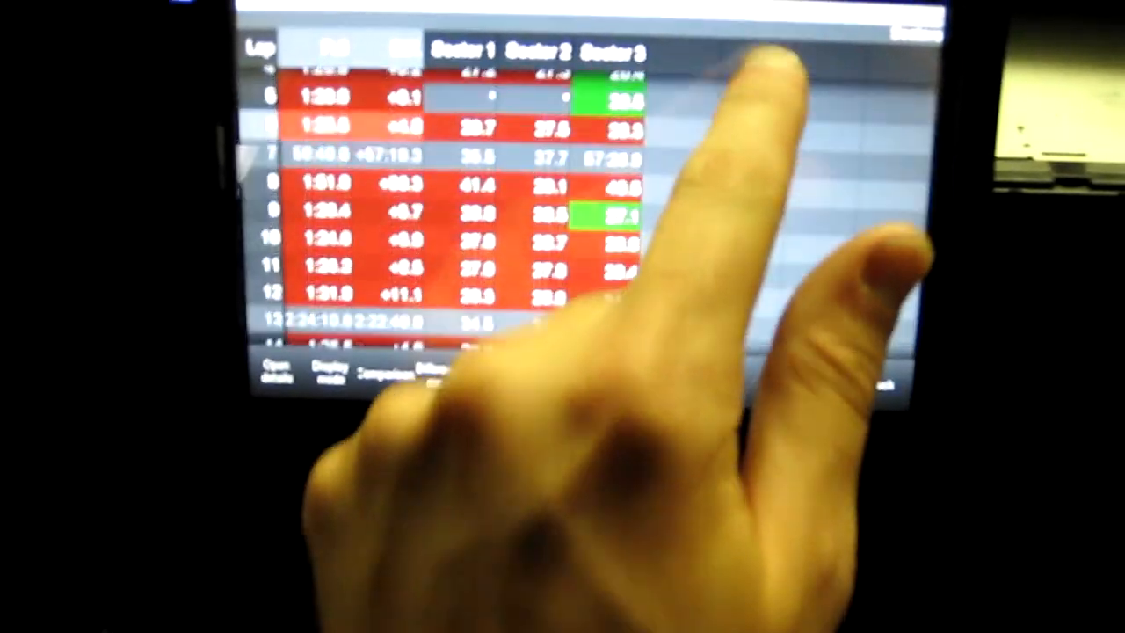
scroll("down", 3)
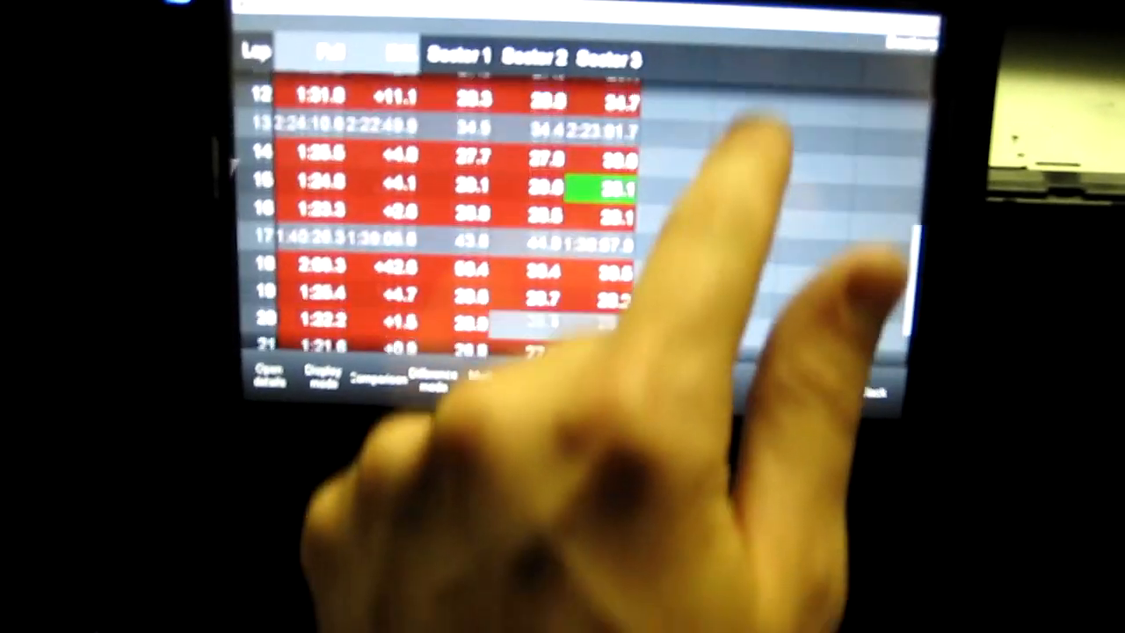